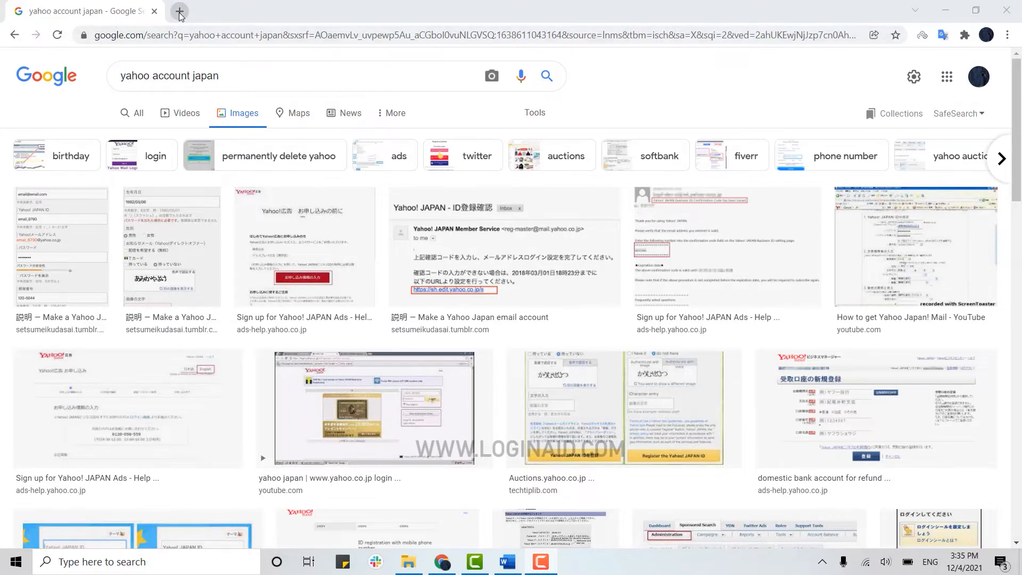
Open a new tab and go to the Yahoo! JAPAN home page at yahoo.co.jp
{"action": "left_click", "coordinate": [179, 11]}
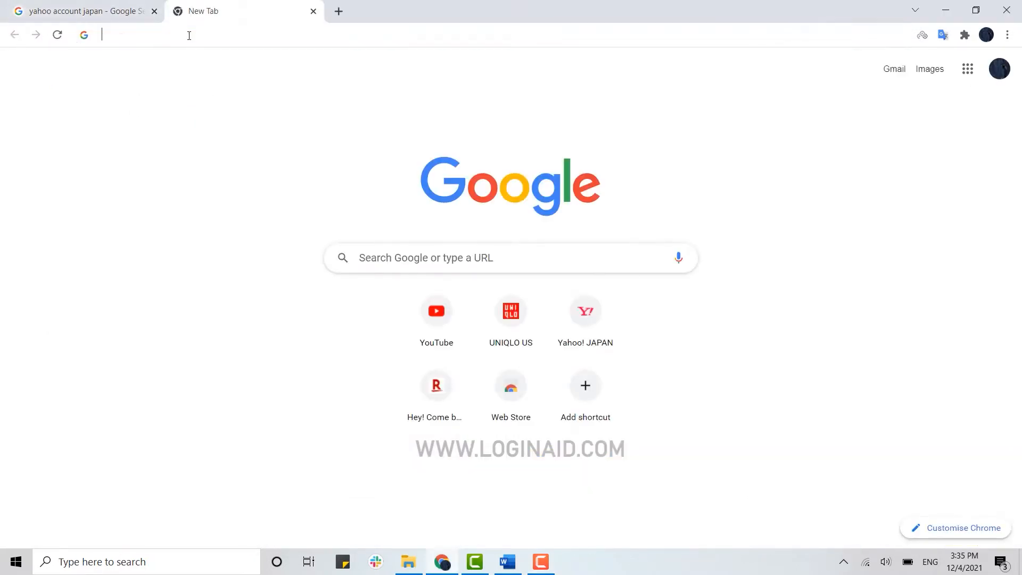
{"action": "type", "text": "www.youtube.com"}
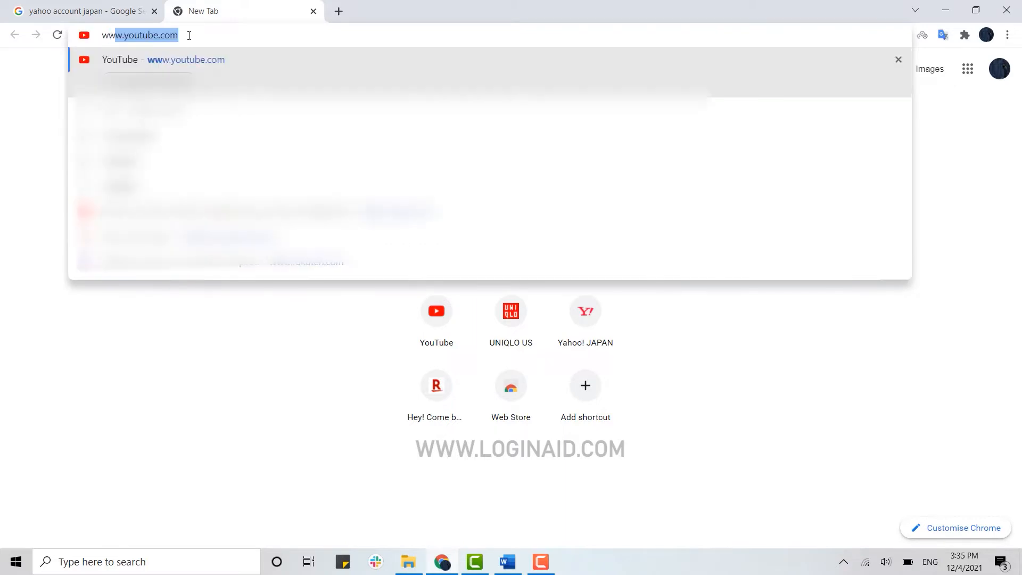
{"action": "type", "text": "www.yahoo"}
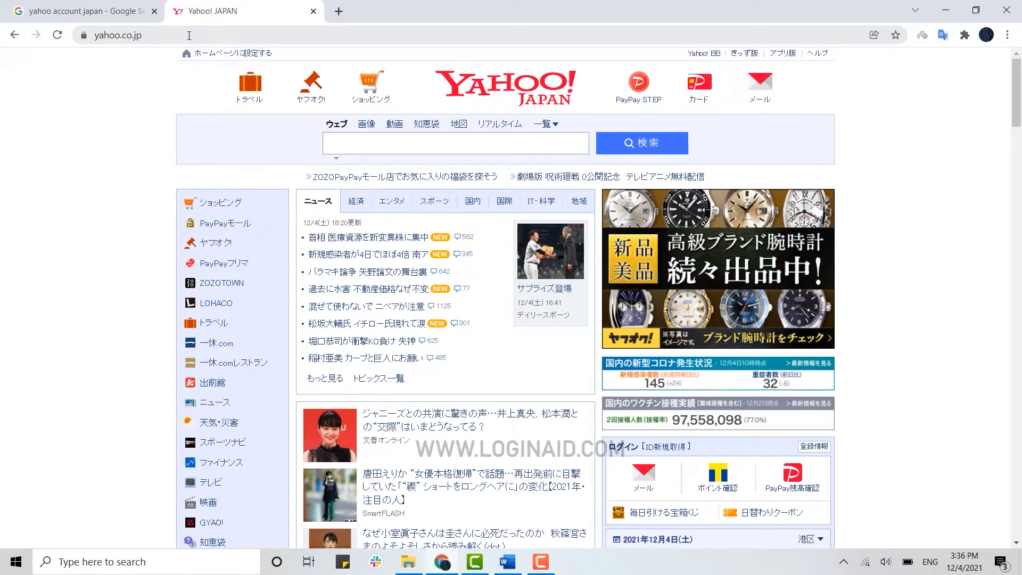
{"action": "mouse_move", "coordinate": [883, 194]}
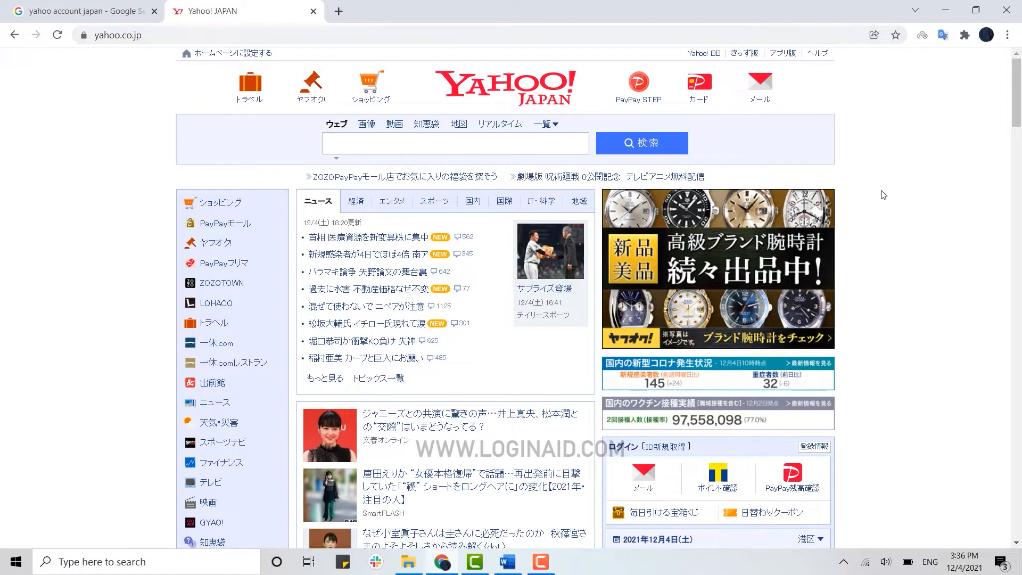
{"action": "mouse_move", "coordinate": [867, 190]}
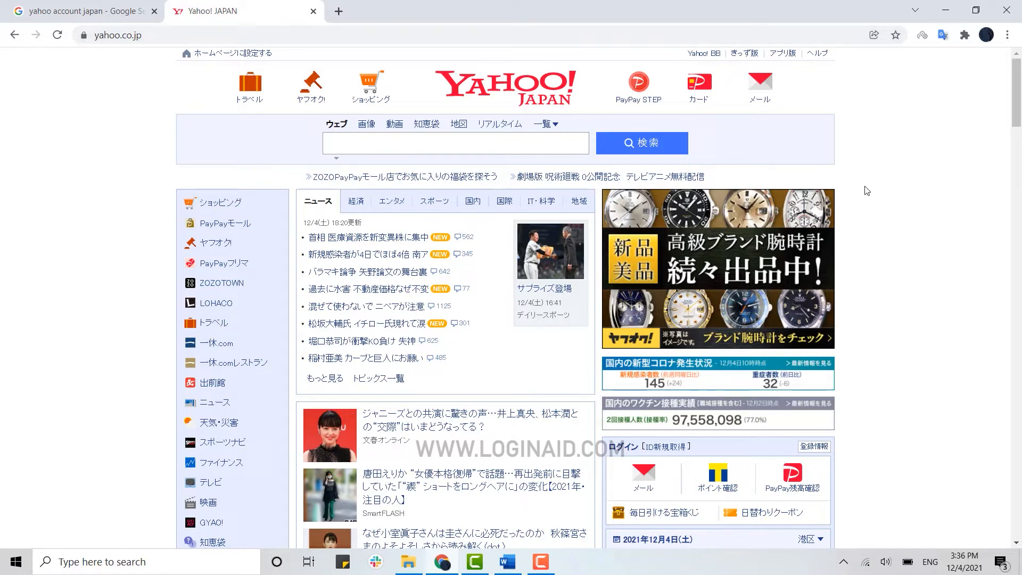
{"action": "mouse_move", "coordinate": [868, 171]}
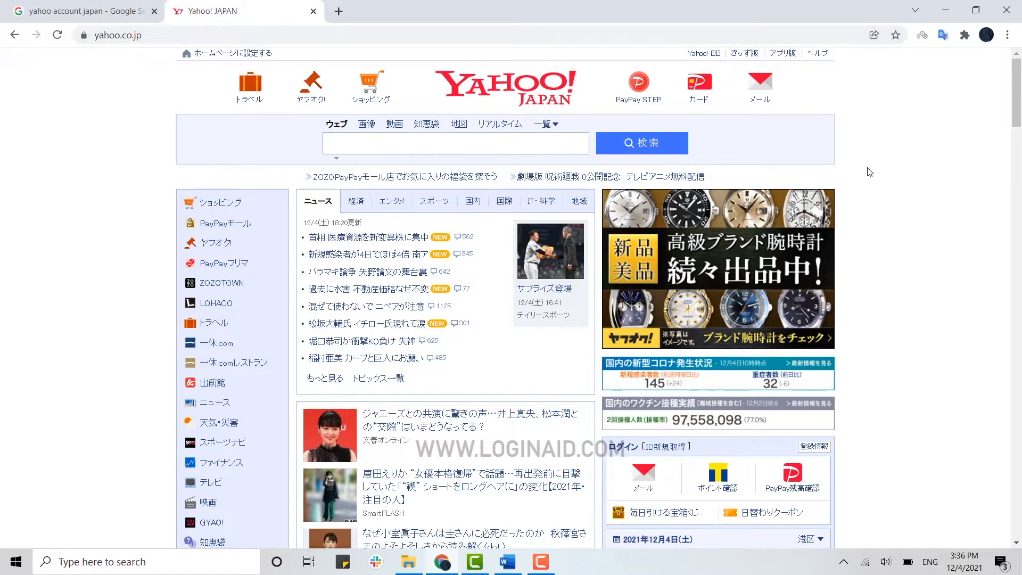
{"action": "mouse_move", "coordinate": [941, 35]}
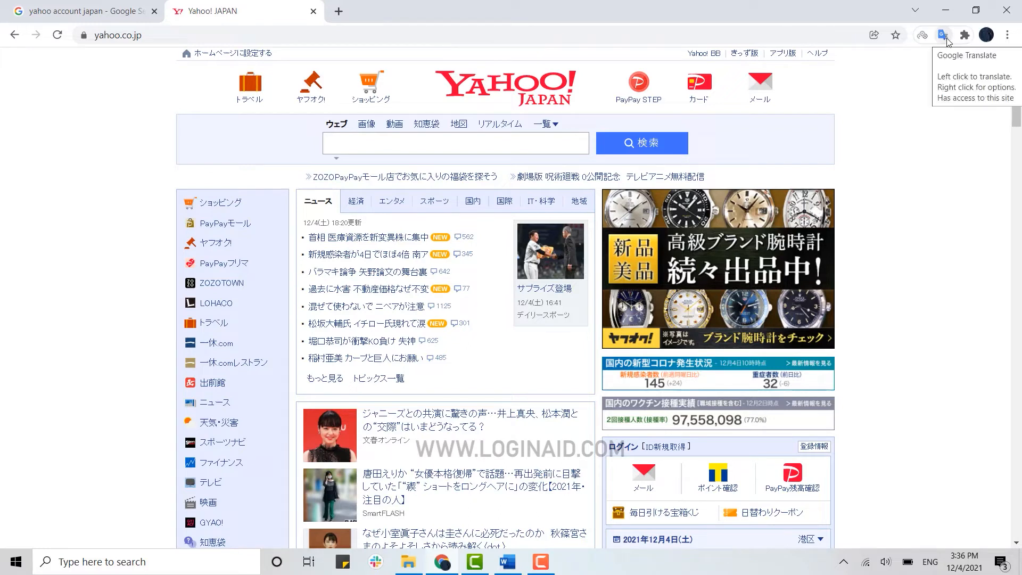
Translate Yahoo! JAPAN into English, then go via Mail login to New acquisition
{"action": "left_click", "coordinate": [942, 35]}
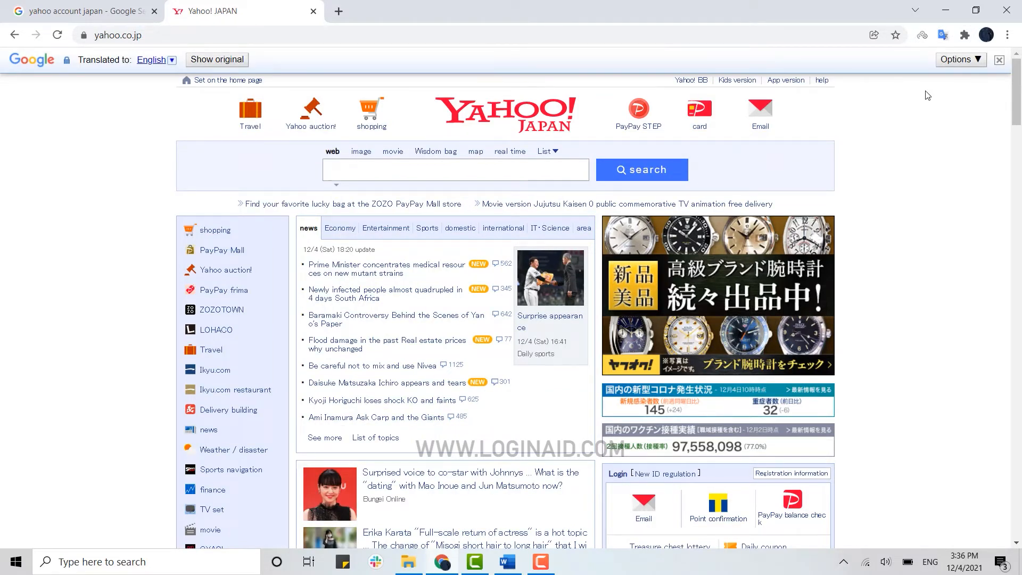
{"action": "mouse_move", "coordinate": [760, 114]}
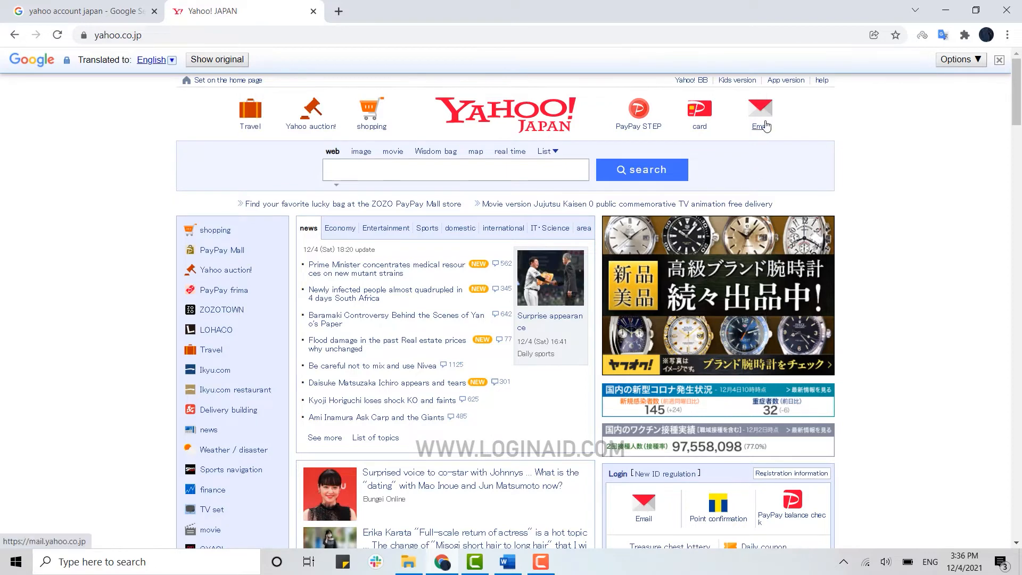
{"action": "left_click", "coordinate": [759, 108]}
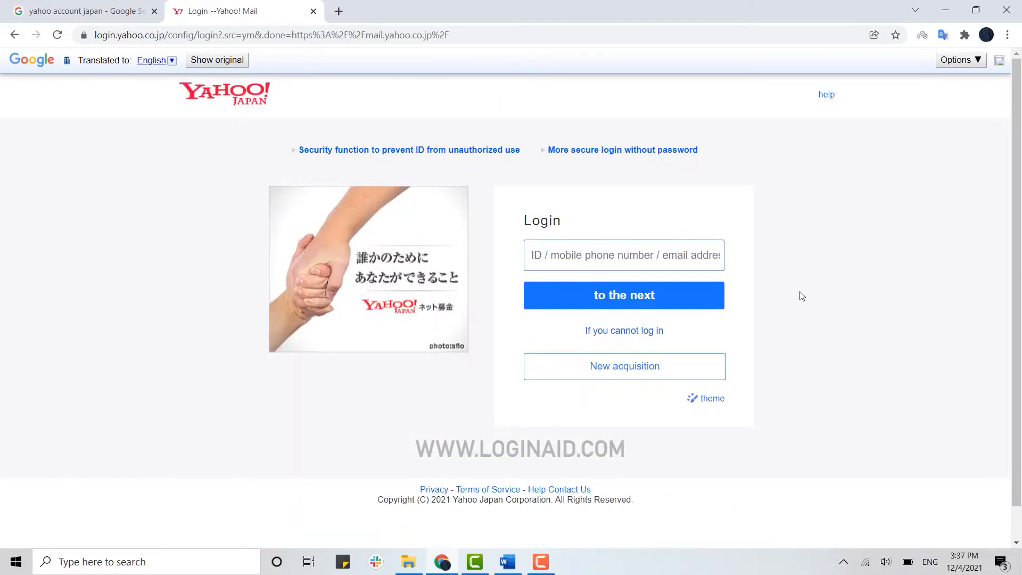
{"action": "mouse_move", "coordinate": [624, 365]}
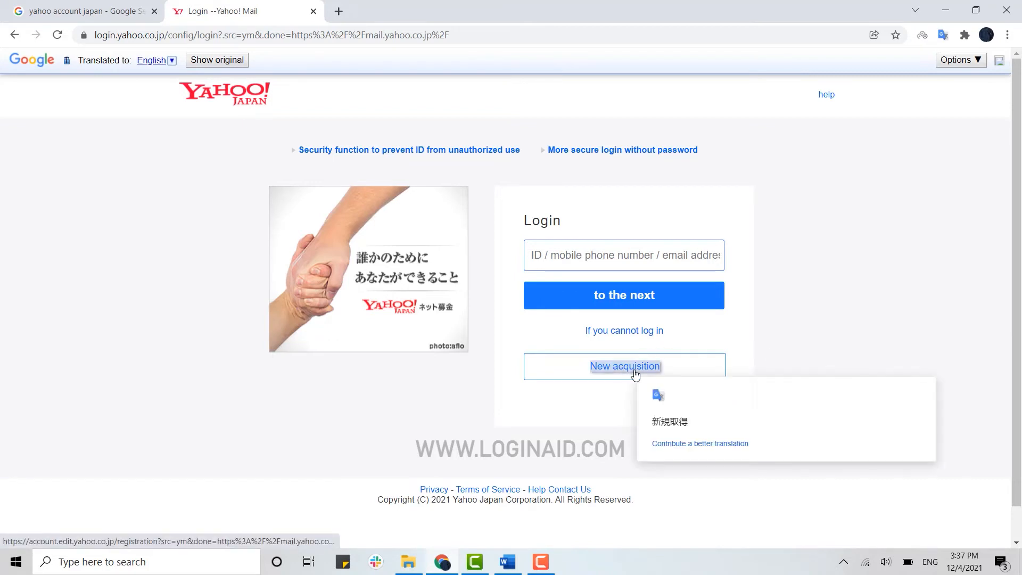
{"action": "left_click", "coordinate": [623, 366]}
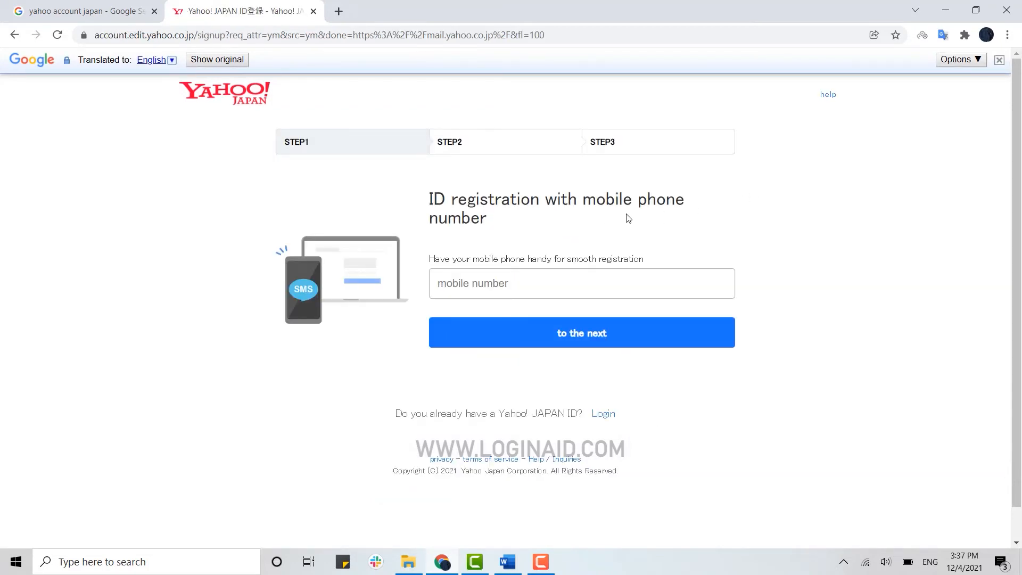
{"action": "left_click", "coordinate": [580, 283]}
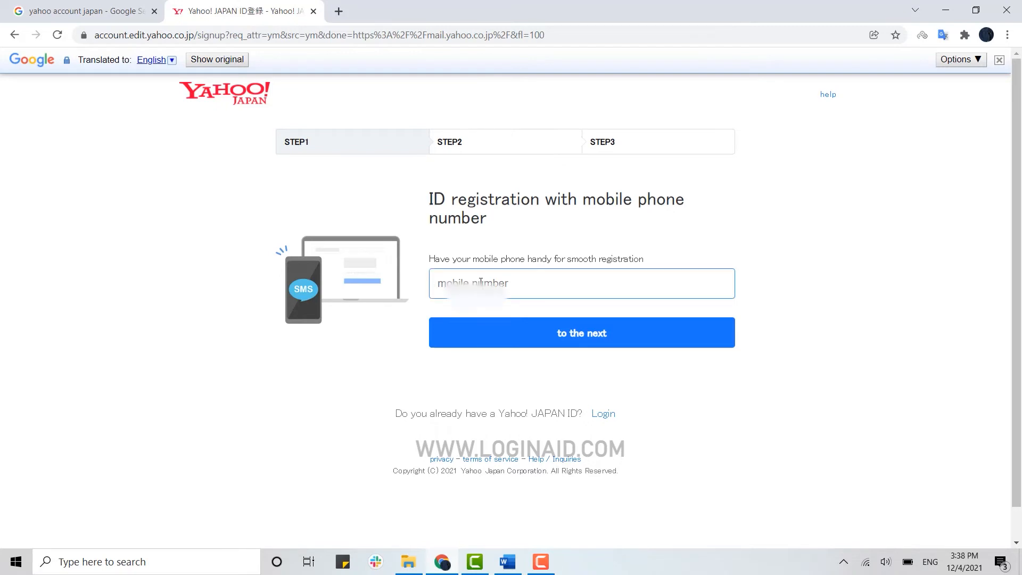
{"action": "type", "text": "982339506"}
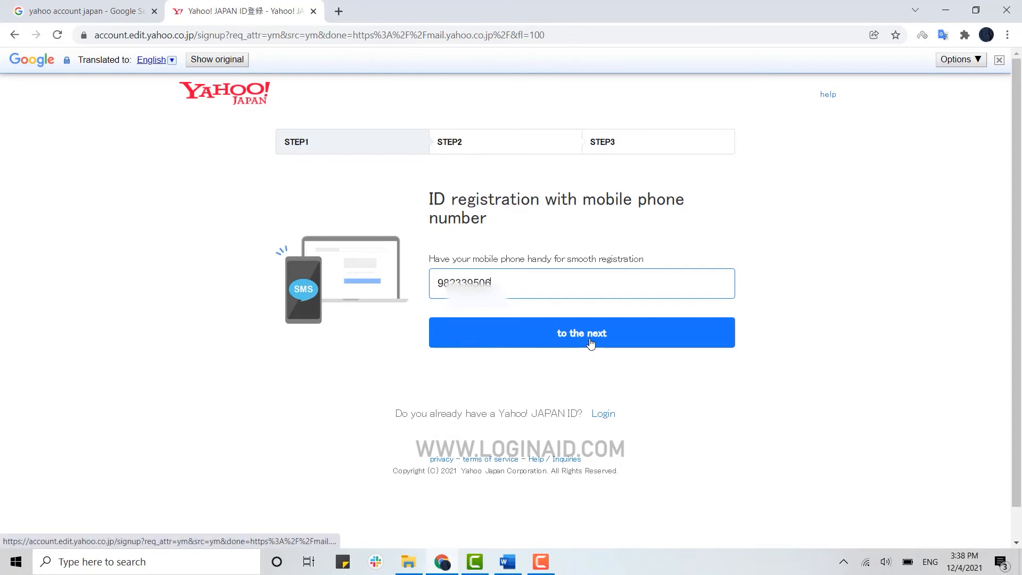
{"action": "left_click", "coordinate": [580, 333]}
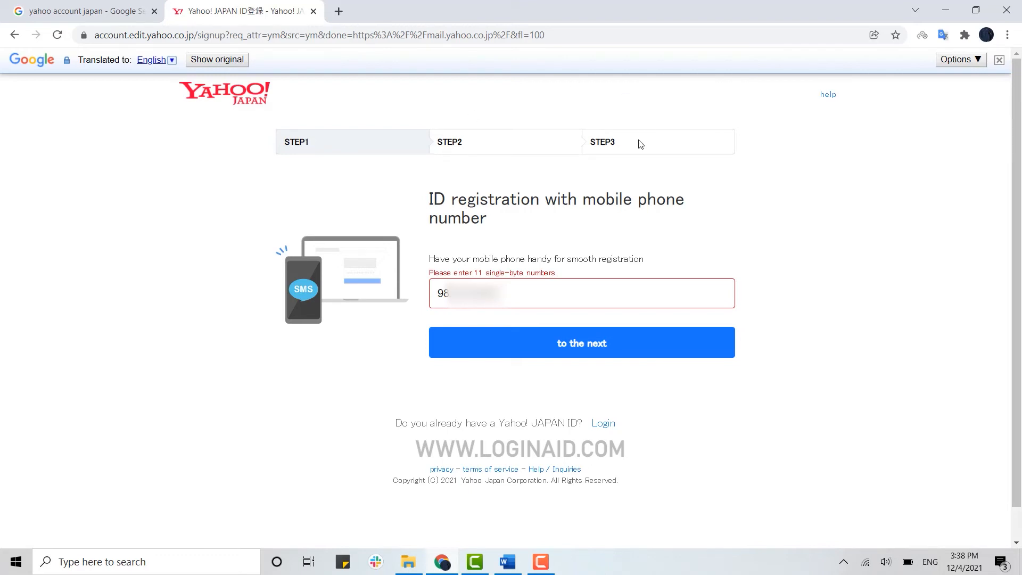
{"action": "mouse_move", "coordinate": [621, 156]}
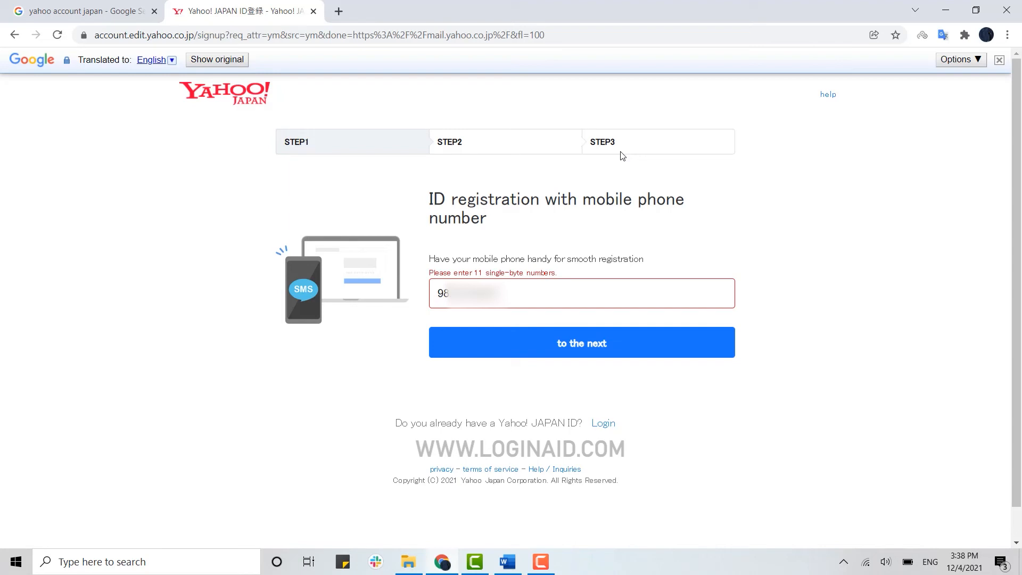
{"action": "mouse_move", "coordinate": [691, 375]}
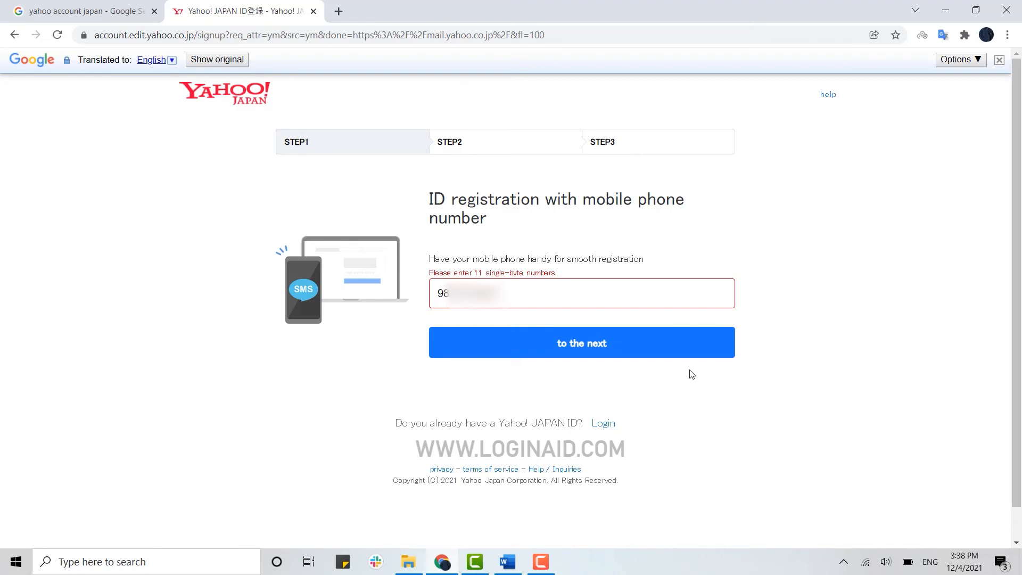
{"action": "mouse_move", "coordinate": [697, 368]}
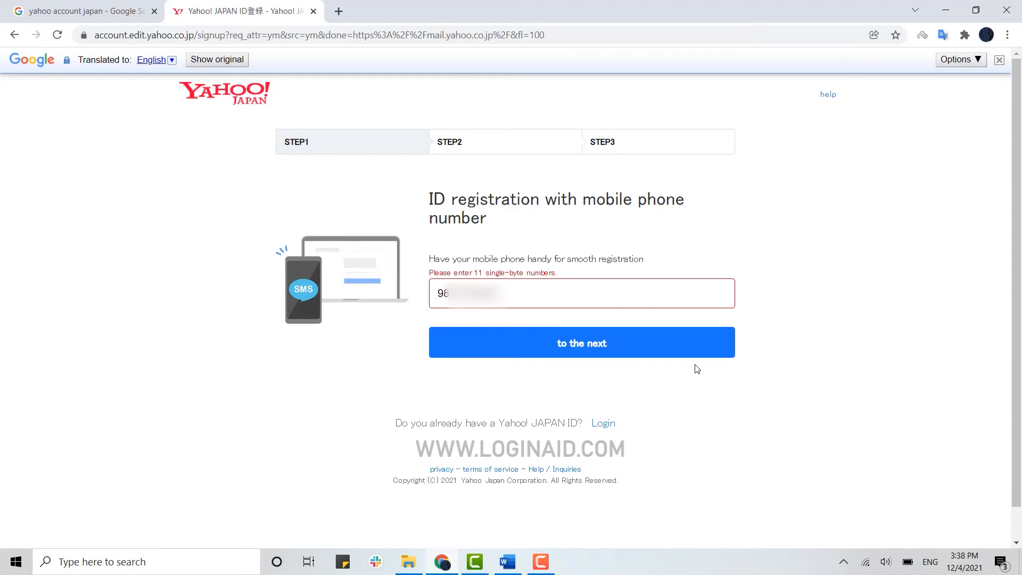
{"action": "mouse_move", "coordinate": [751, 207]}
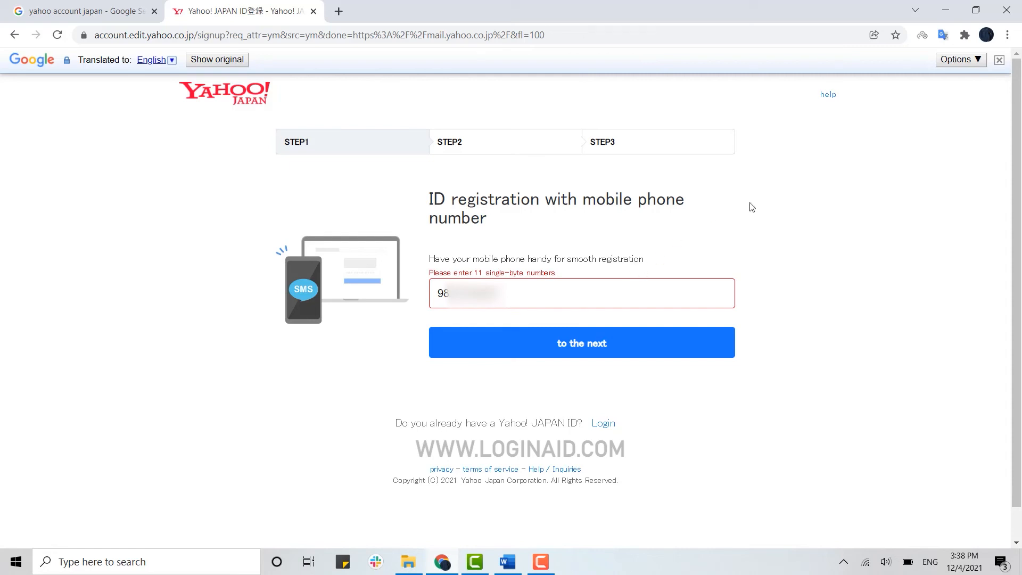
{"action": "mouse_move", "coordinate": [915, 265]}
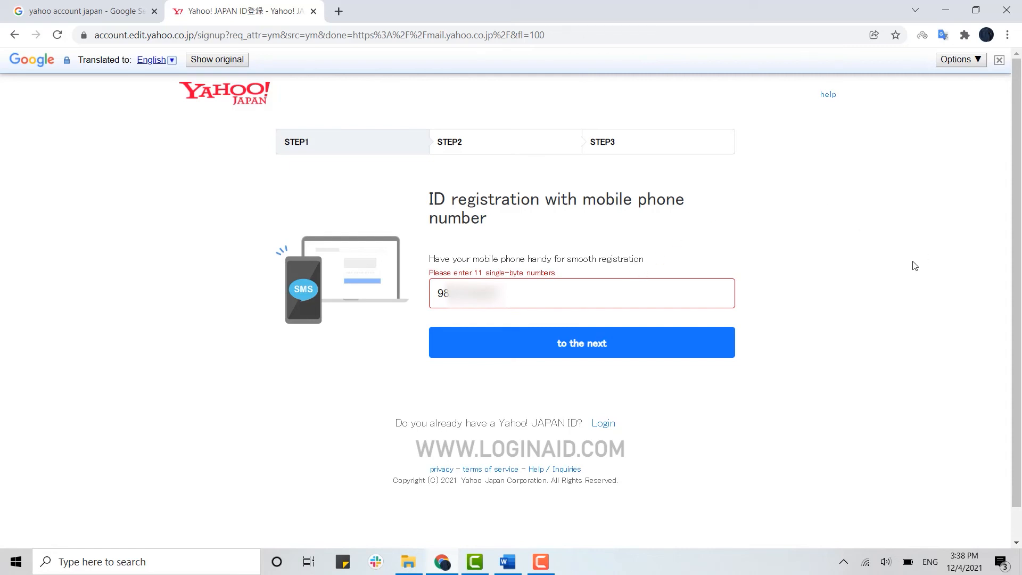
{"action": "mouse_move", "coordinate": [720, 369]}
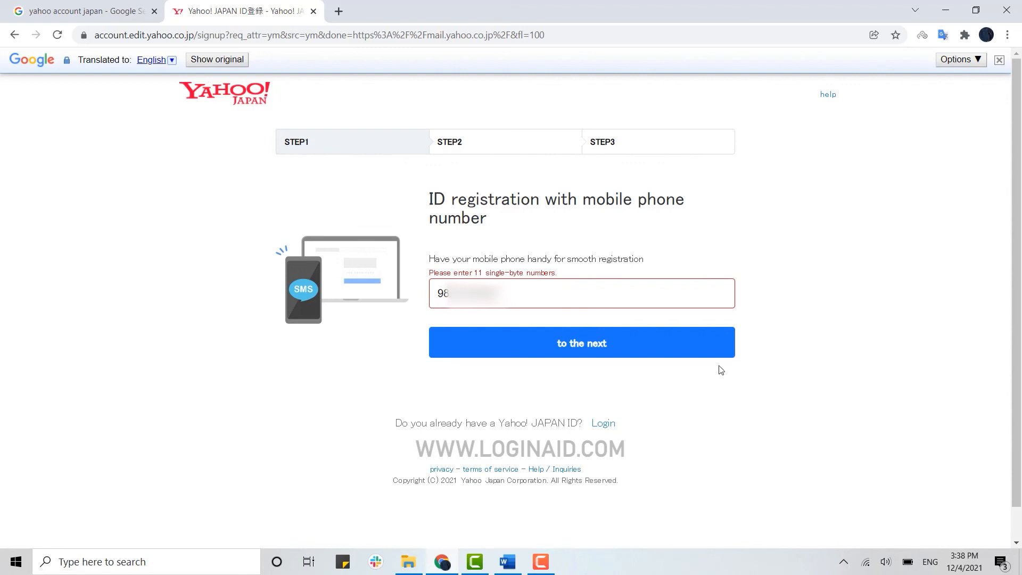
{"action": "mouse_move", "coordinate": [556, 232]}
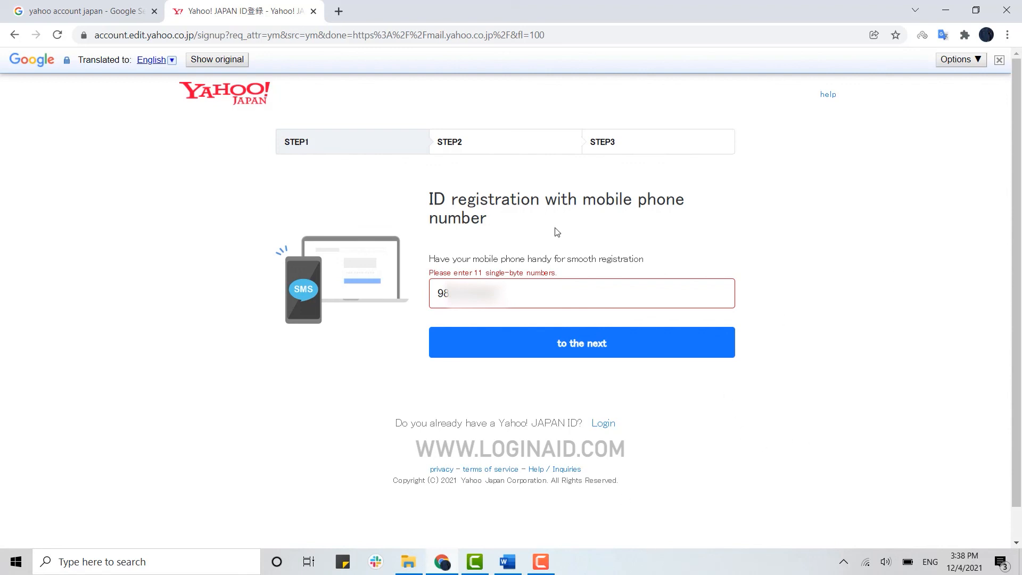